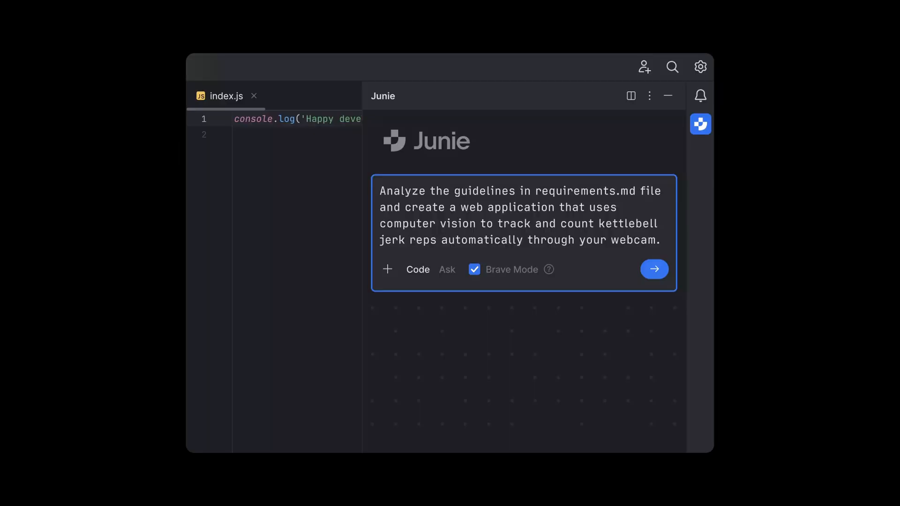
Step: Switch to the TextSync database page in Notion showing the Model Analysis entry
{"action": "left_click", "coordinate": [653, 269]}
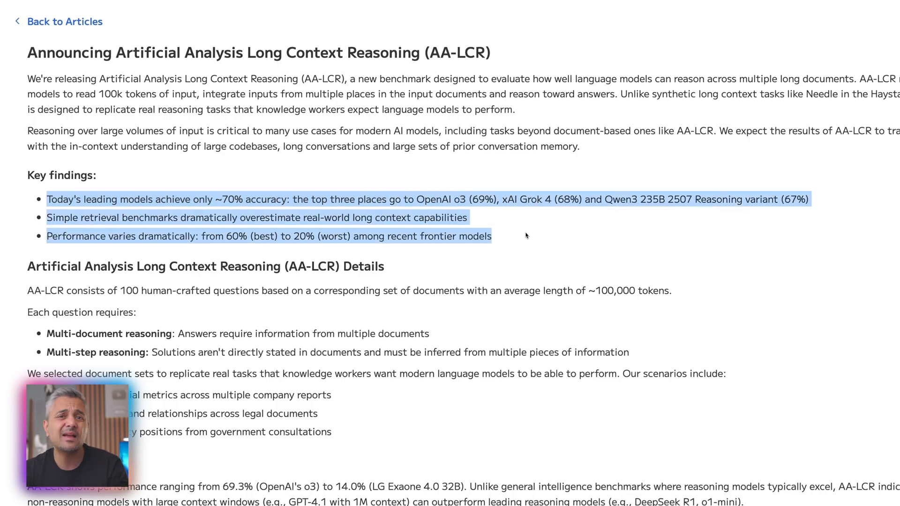
{"action": "mouse_move", "coordinate": [507, 255]}
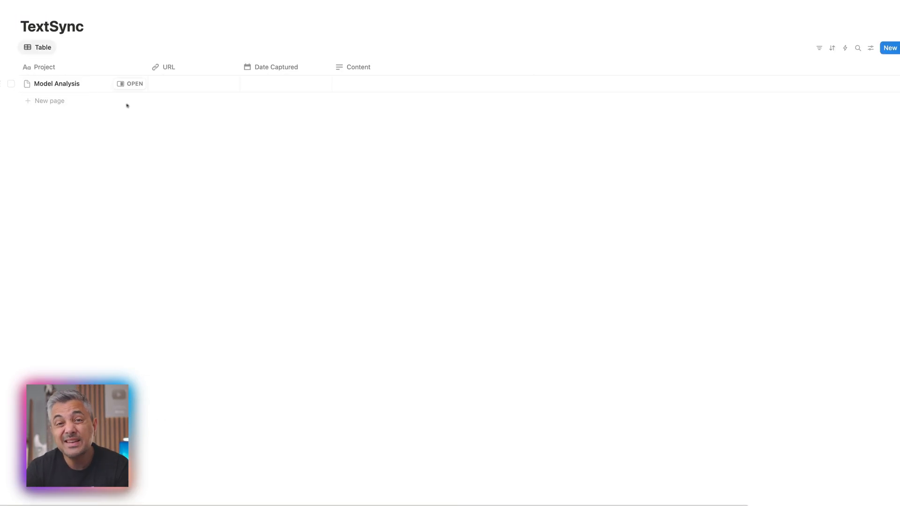
Step: Select the URL cell of the Model Analysis row holding the captured key-findings text
{"action": "left_click", "coordinate": [276, 84]}
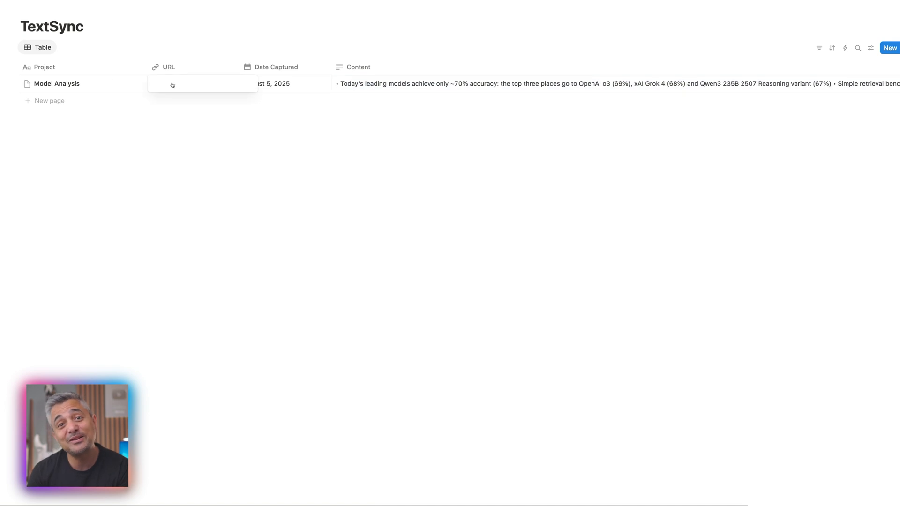
{"action": "left_click", "coordinate": [194, 83]}
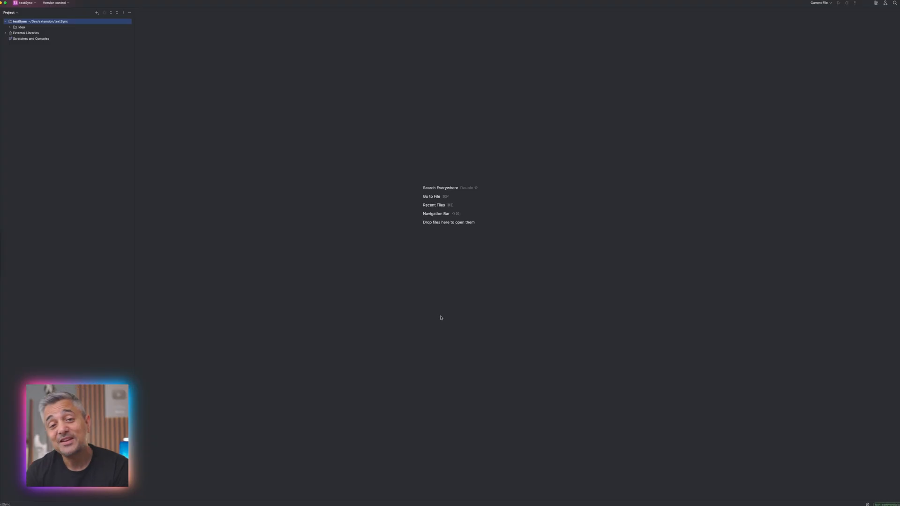
Step: Create a new file named requirements.md in the project and begin with "Create a"
{"action": "left_click", "coordinate": [167, 22]}
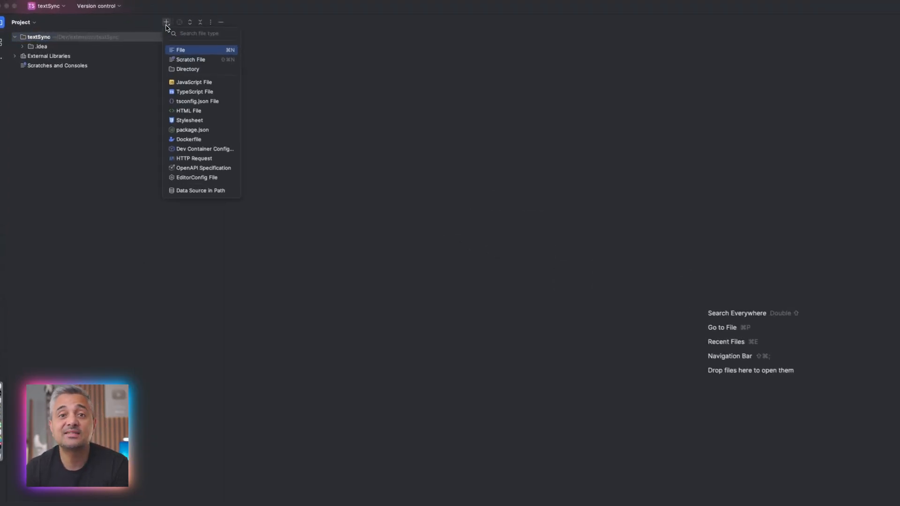
{"action": "left_click", "coordinate": [181, 50]}
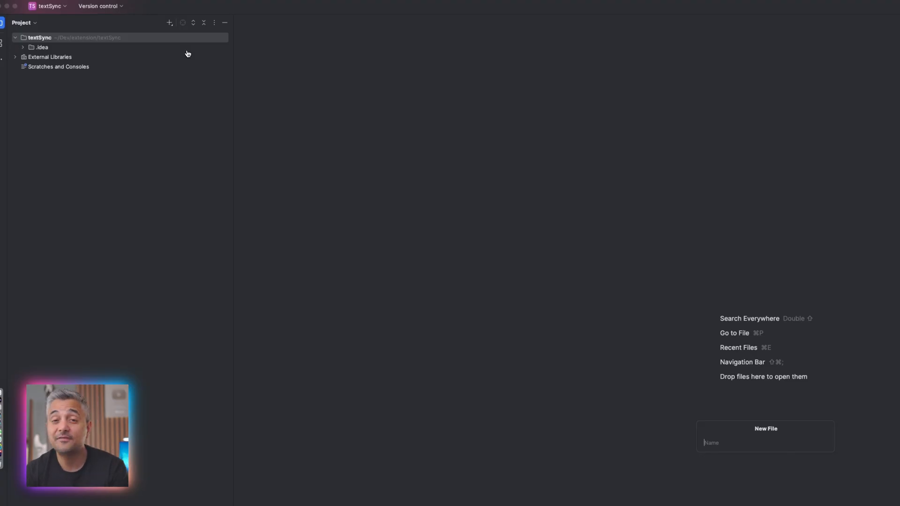
{"action": "type", "text": "requiremen"}
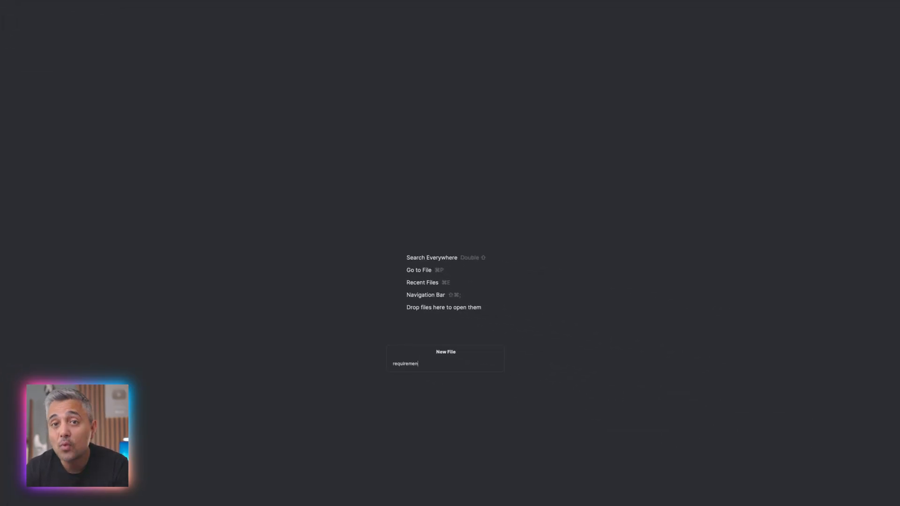
{"action": "type", "text": "ts.md"}
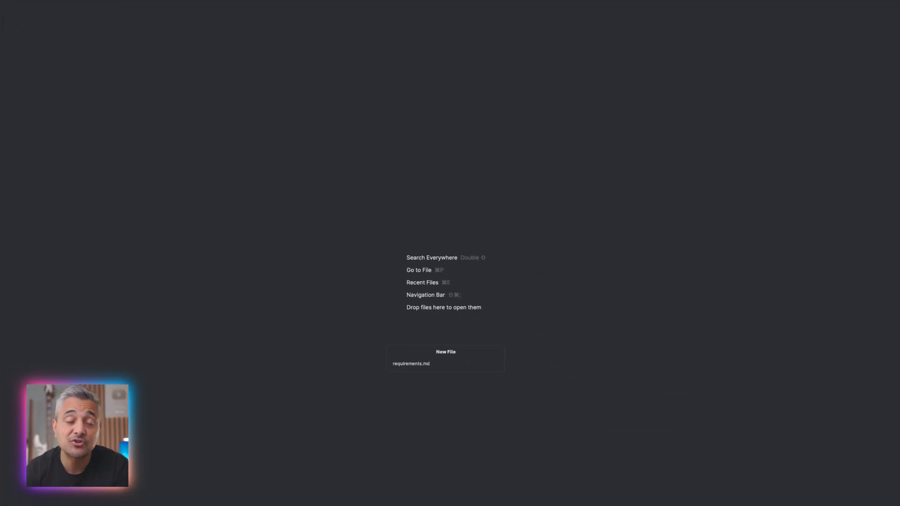
{"action": "type", "text": "Create a"}
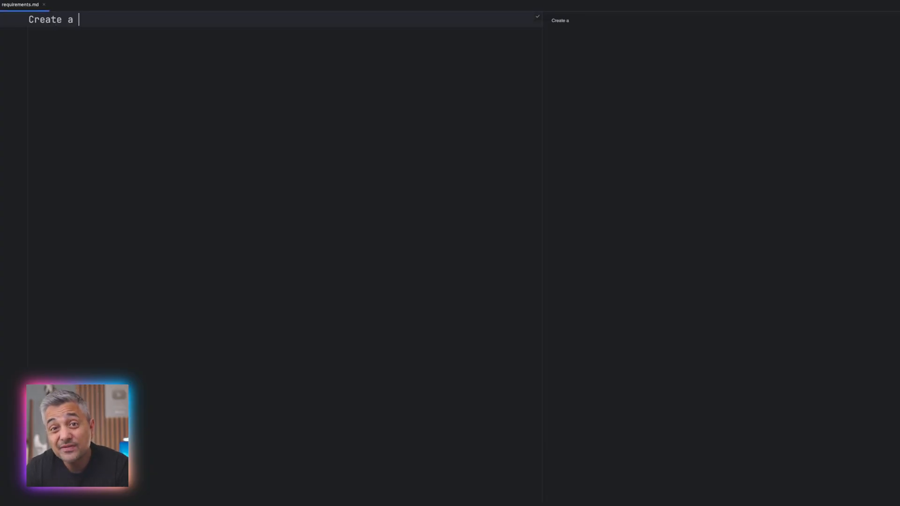
Step: Describe a Chrome/Edge extension capturing selected text, URL and timestamp and sending them to Notion's API
{"action": "type", "text": "browser extension for Chrome ()"}
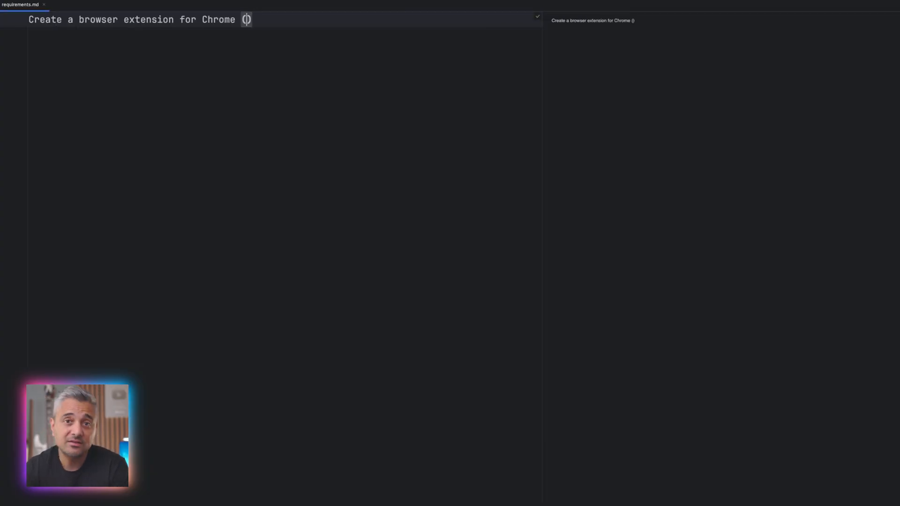
{"action": "type", "text": "or Edge) that allows me to select text on any webpage and sync it to a Notion database."}
{"action": "type", "text": "Here"}
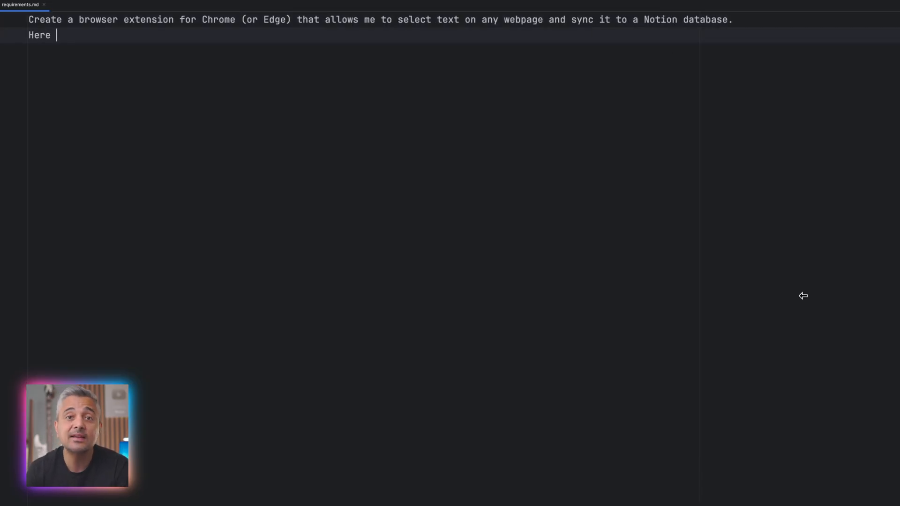
{"action": "type", "text": "are the specific requirements for this extension:"}
{"action": "type", "text": "-"}
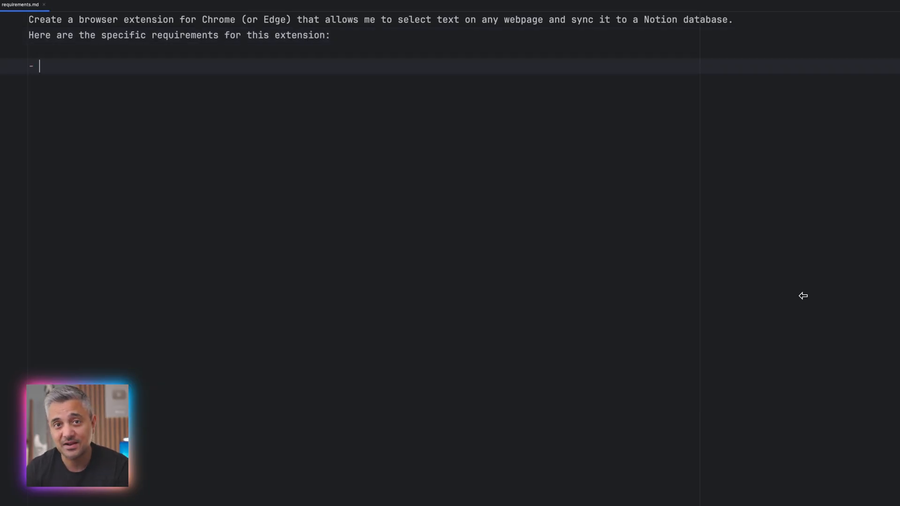
{"action": "type", "text": "Capture the selected text, page URL, and the timestamp that map to the Content, URL, and Date Captured properties on the Notion database."}
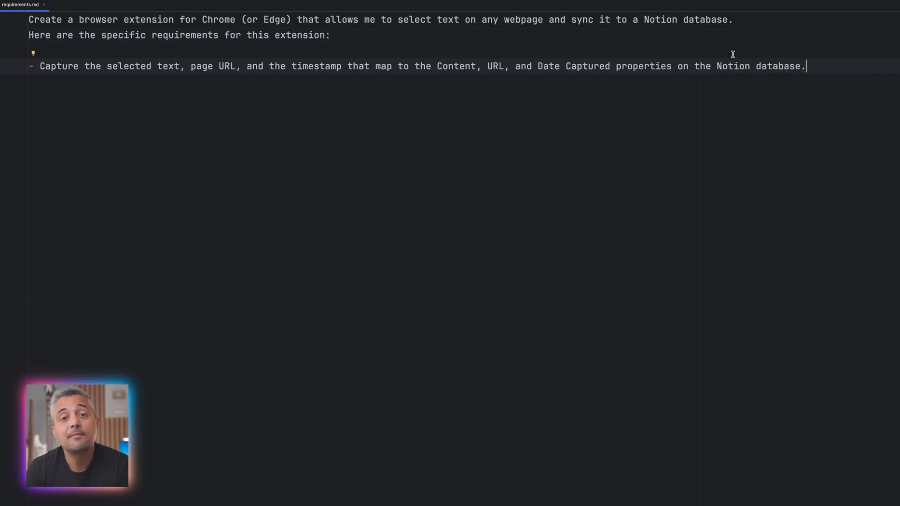
{"action": "key", "text": "enter"}
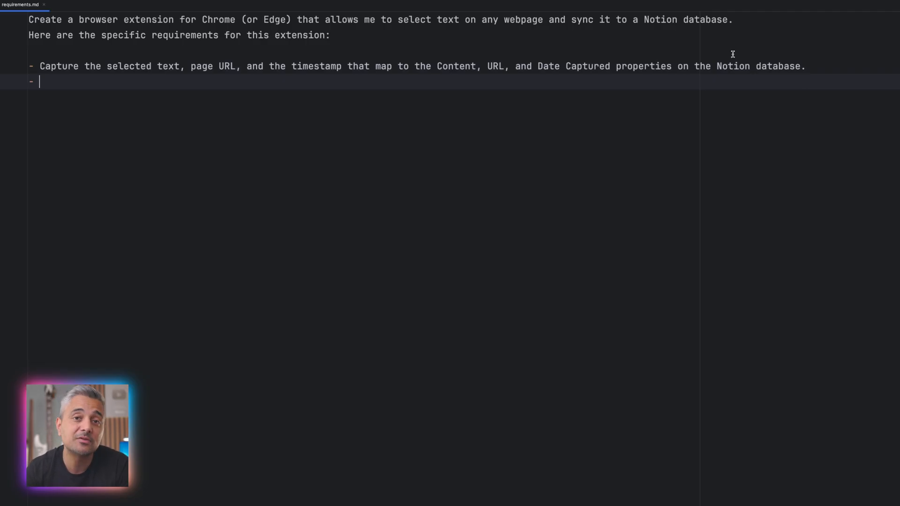
{"action": "type", "text": "Send this data to the Notion database using their API."}
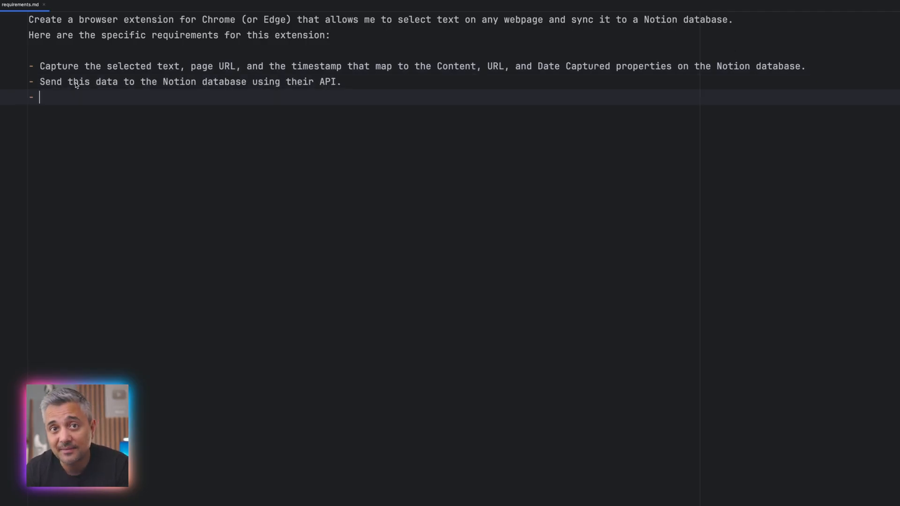
Step: Add requirements for Notion login on install and a changeable project name mapped to the Project column
{"action": "type", "text": "When the extension is first installed, it should ask me to log in to my Notion account and select a database to sync to."}
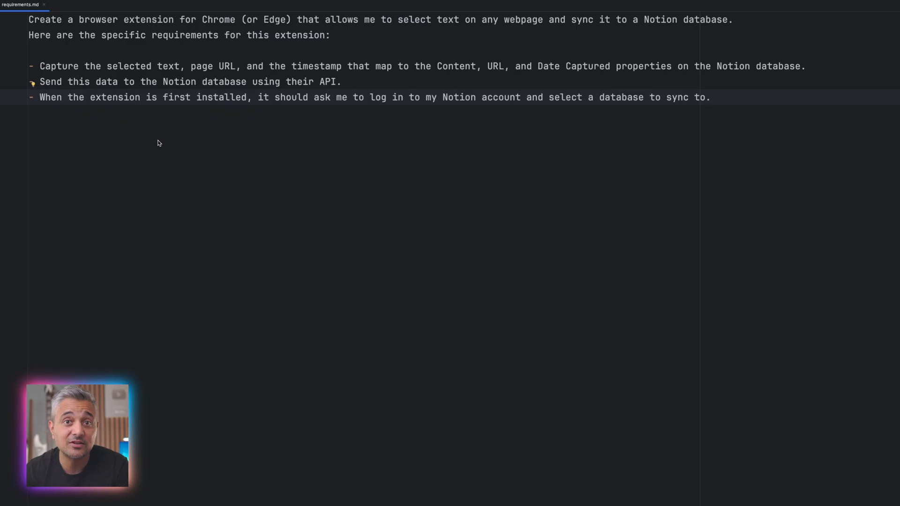
{"action": "key", "text": "Return"}
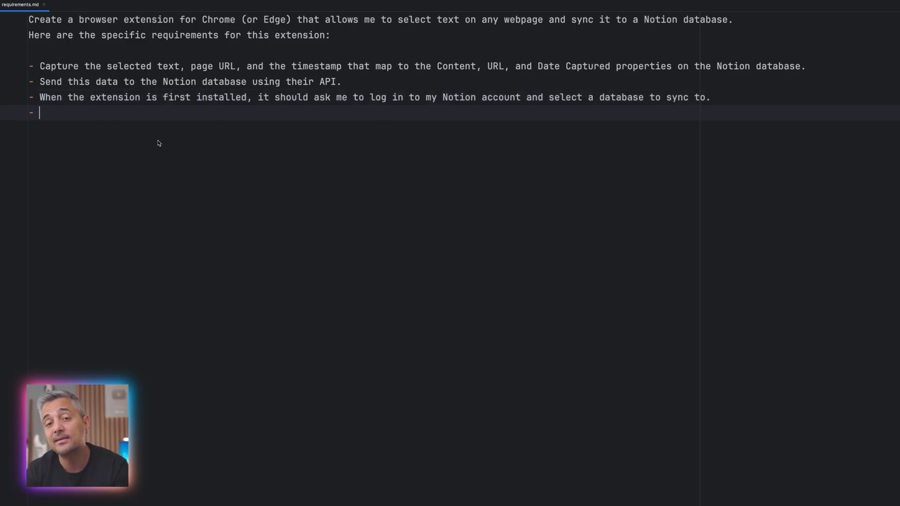
{"action": "type", "text": "The extension should allow me to specify a project name, which will map to the Project property in the Notion database. This is the default text property"}
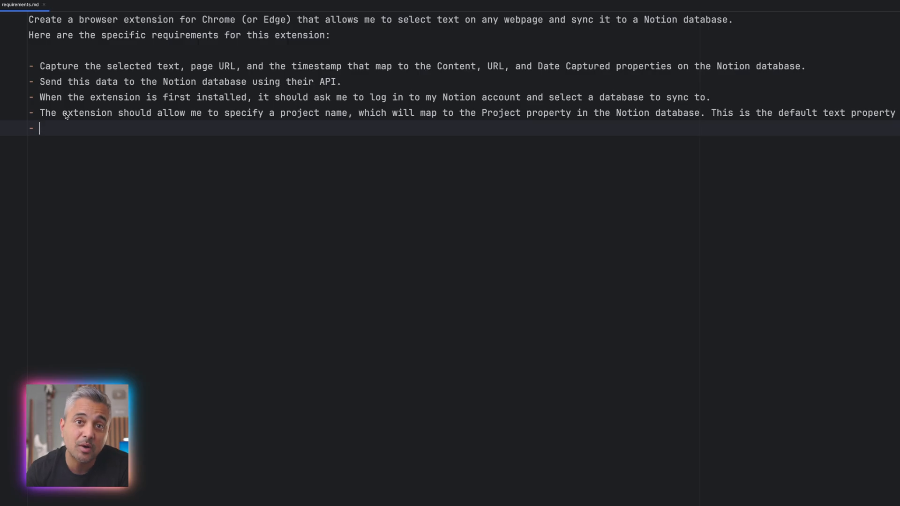
{"action": "mouse_move", "coordinate": [140, 144]}
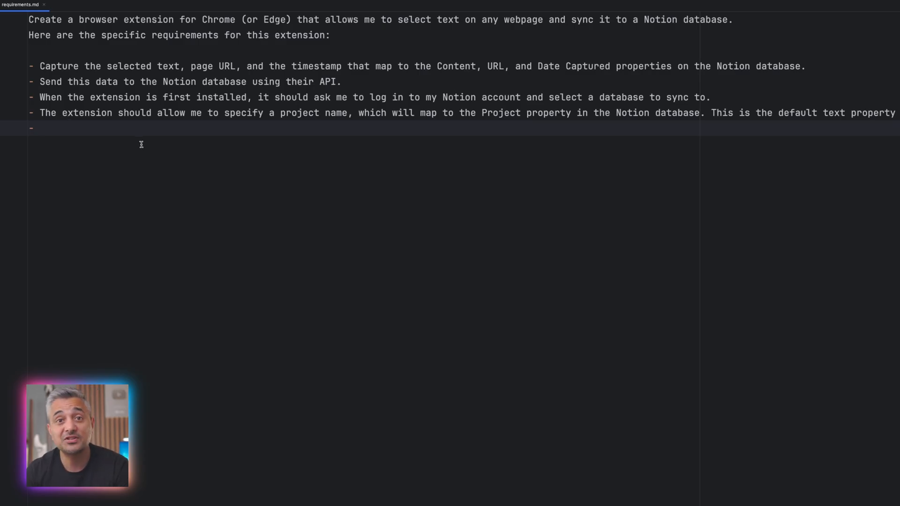
{"action": "type", "text": "The project name can be changed at any time by clicking on the extension. Any subsequent text selections should map to that project name."}
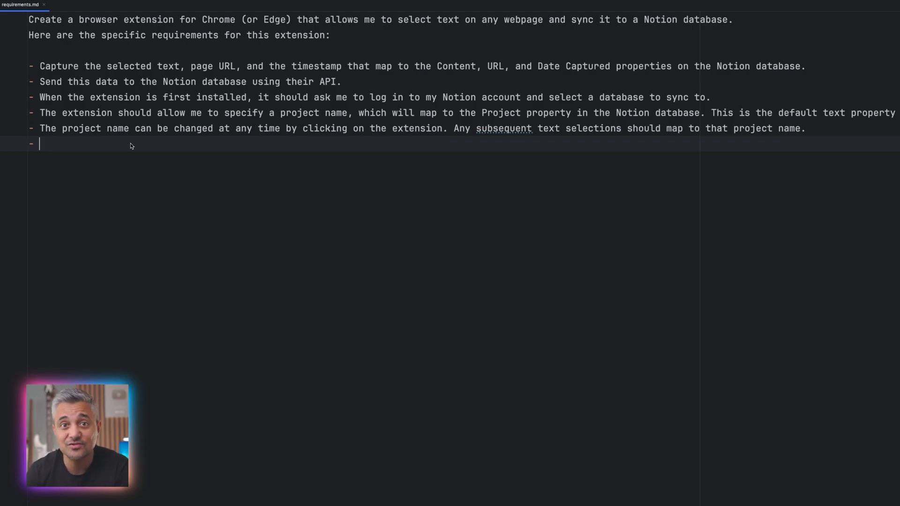
Step: Require modular, testable code and a README.md explaining installation and use
{"action": "type", "text": "Keep the code modular and testable."}
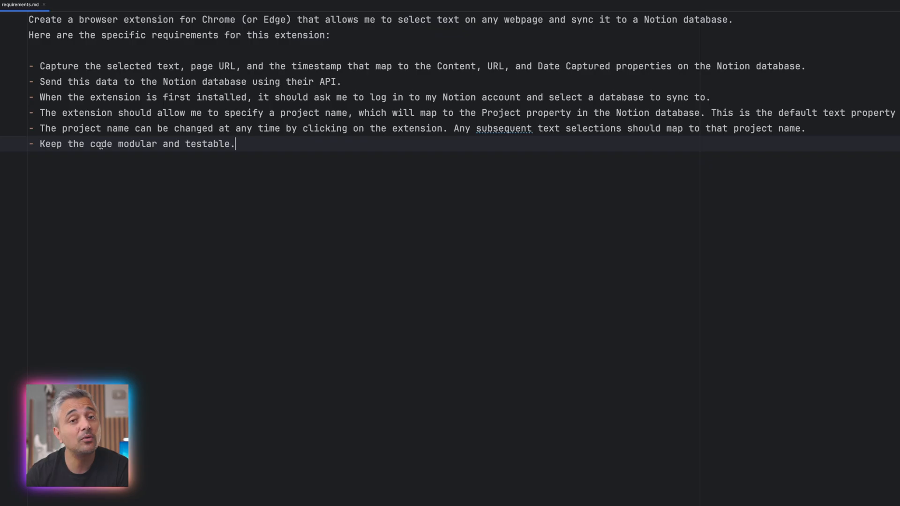
{"action": "key", "text": "enter"}
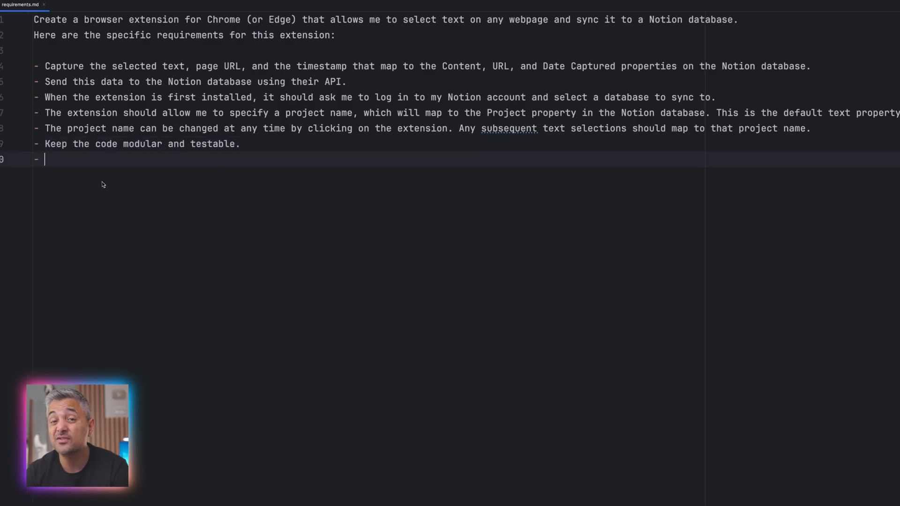
{"action": "type", "text": "Create a README.md file that explains how to install and use the extension."}
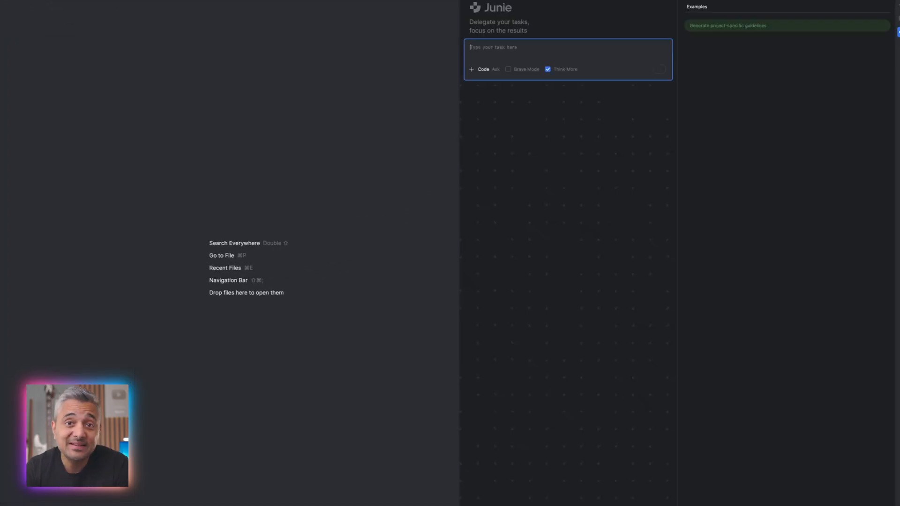
Step: Send Junie the browser-extension task prompt with requirements.md attached
{"action": "type", "text": "Create a browser extension for Chrome (or Edge) that allows me to select text on any webpage and sync it to a Notion database. Please use the requirements.md file"}
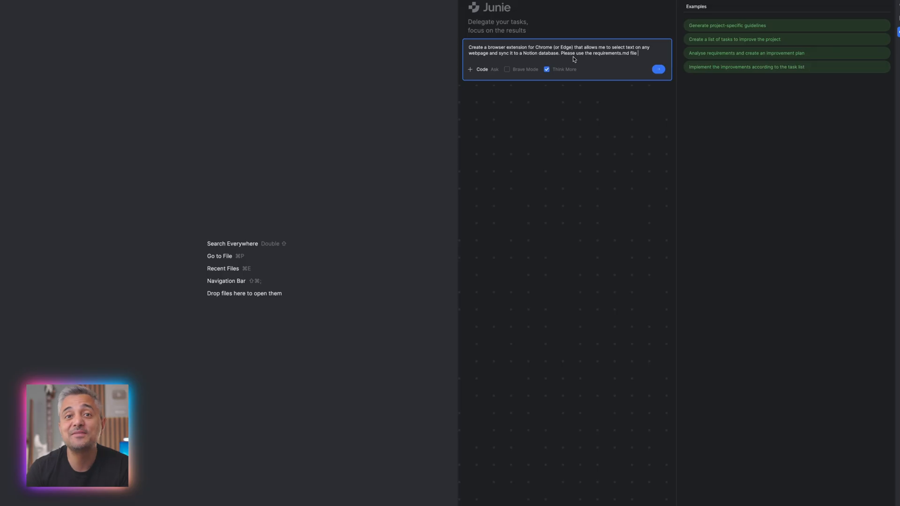
{"action": "left_click", "coordinate": [469, 68]}
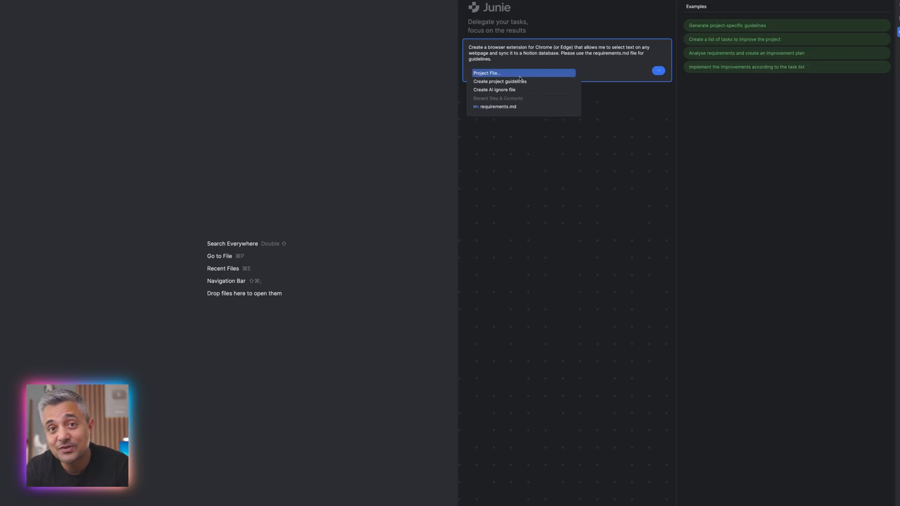
{"action": "left_click", "coordinate": [496, 106]}
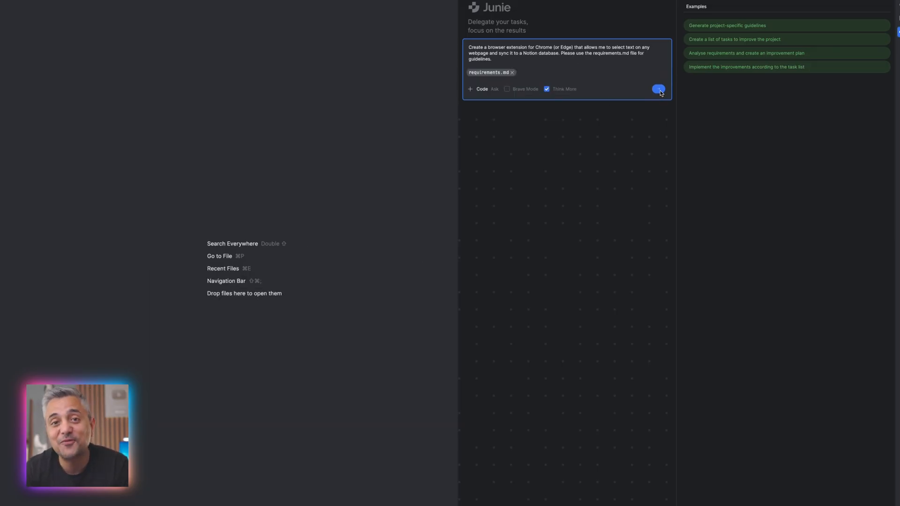
{"action": "left_click", "coordinate": [658, 89]}
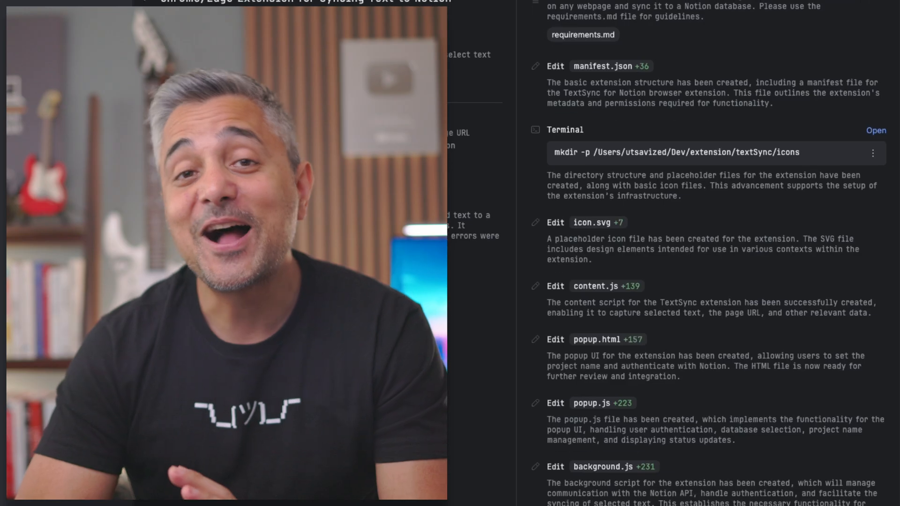
{"action": "scroll", "scroll_direction": "down", "scroll_amount": 3}
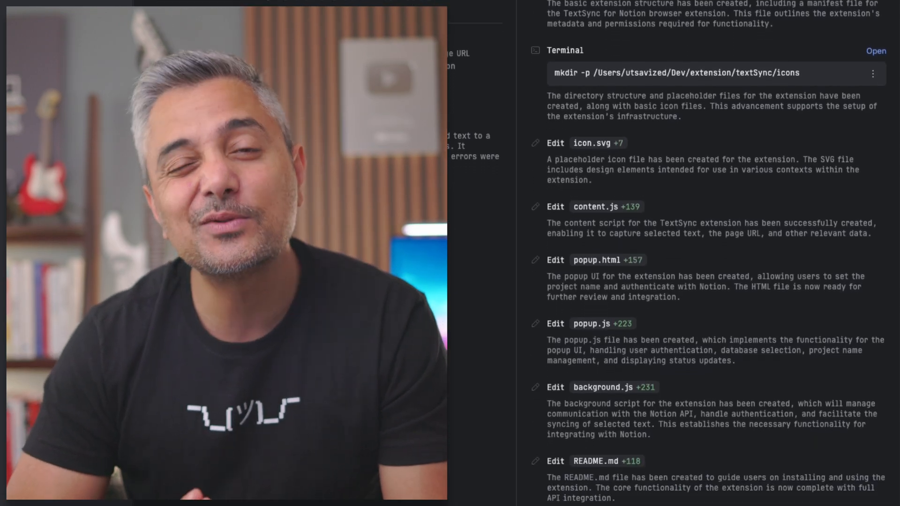
{"action": "scroll", "scroll_direction": "down", "scroll_amount": 3}
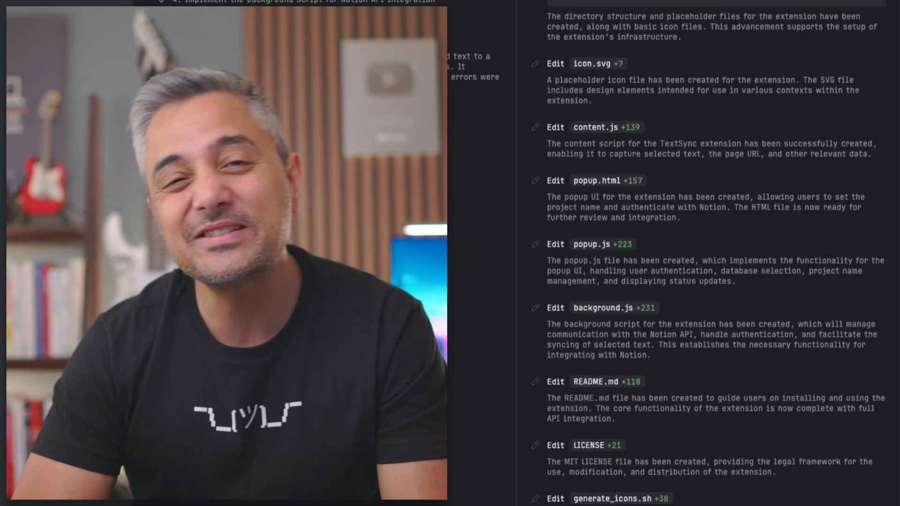
{"action": "scroll", "scroll_direction": "down", "scroll_amount": 3}
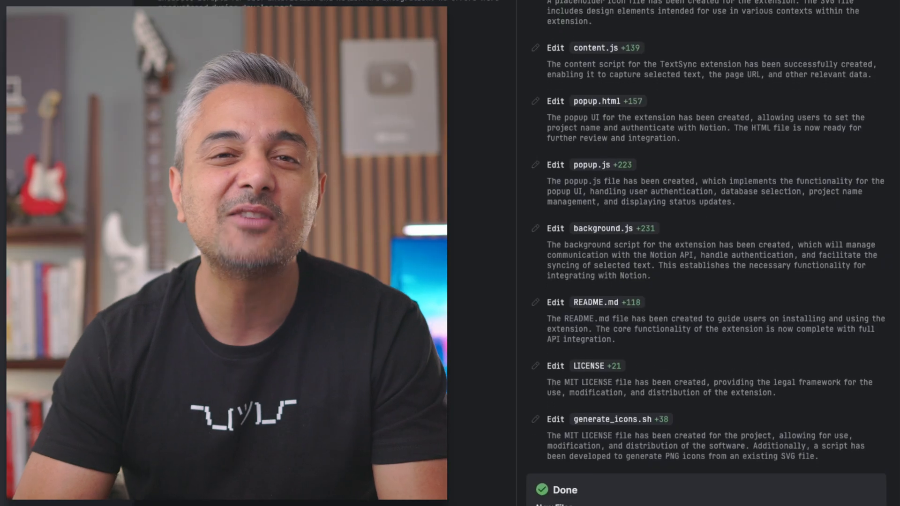
{"action": "scroll", "scroll_direction": "down", "scroll_amount": 3}
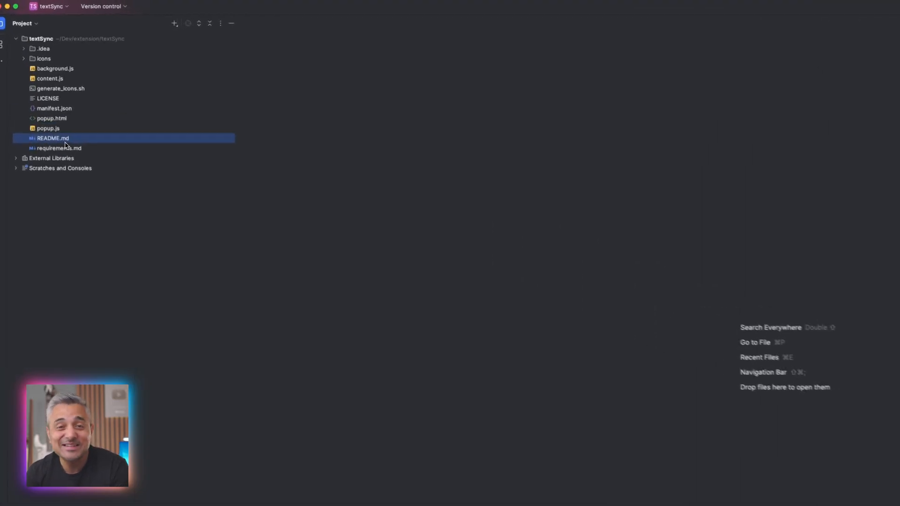
Step: Review README.md's installation and Notion setup sections, then move to the browser
{"action": "double_click", "coordinate": [52, 138]}
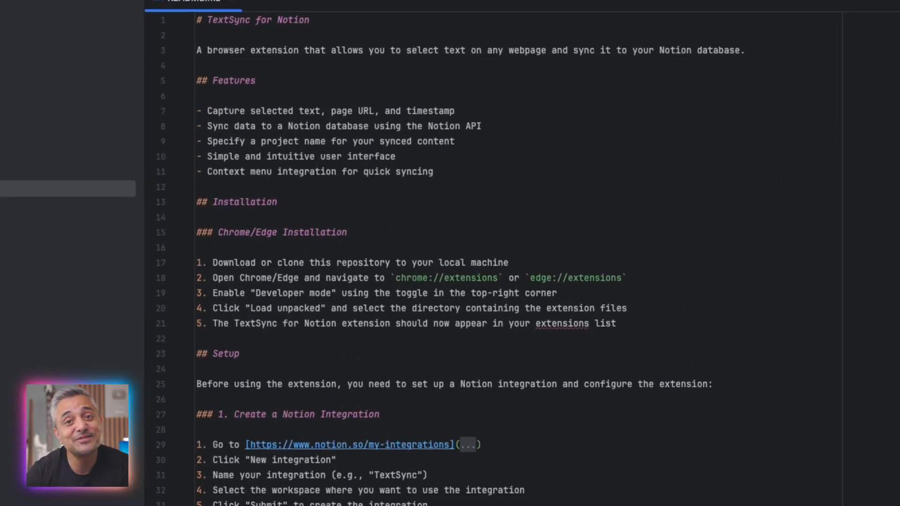
{"action": "scroll", "scroll_direction": "down", "scroll_amount": 3}
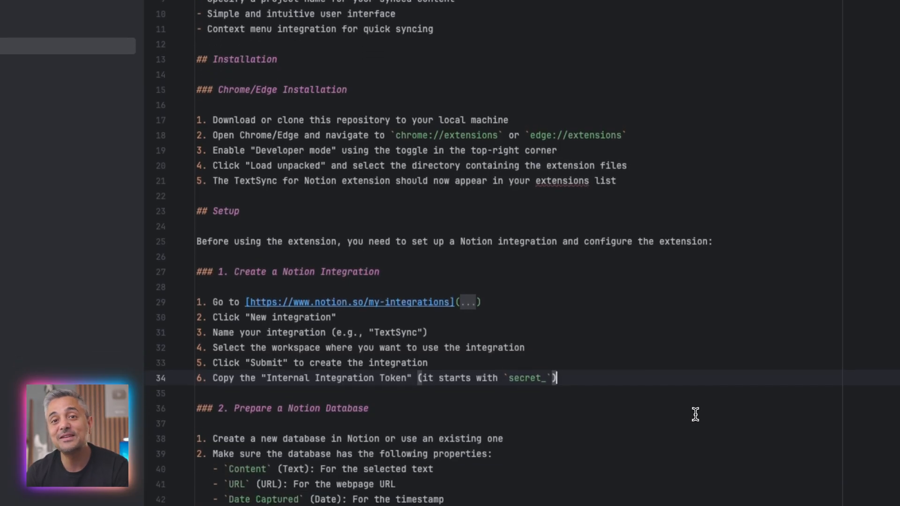
{"action": "scroll", "scroll_direction": "down", "scroll_amount": 3}
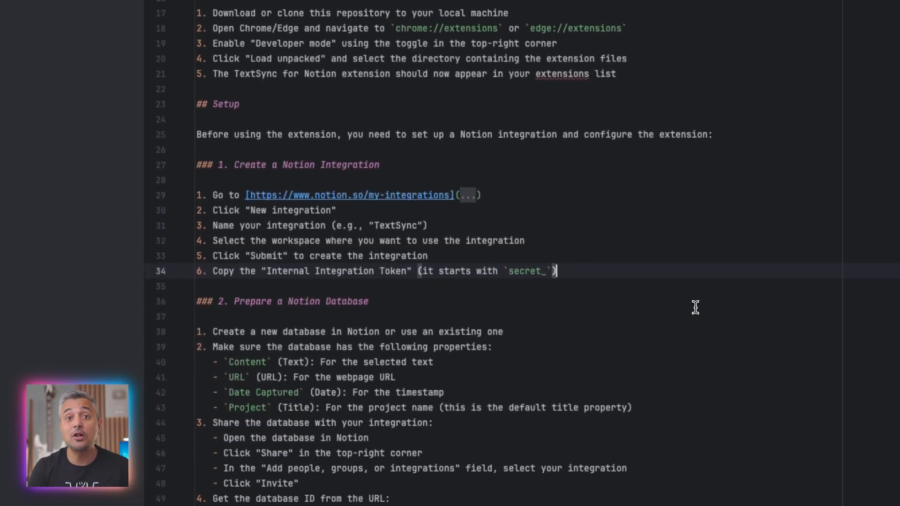
{"action": "left_click", "coordinate": [780, 36]}
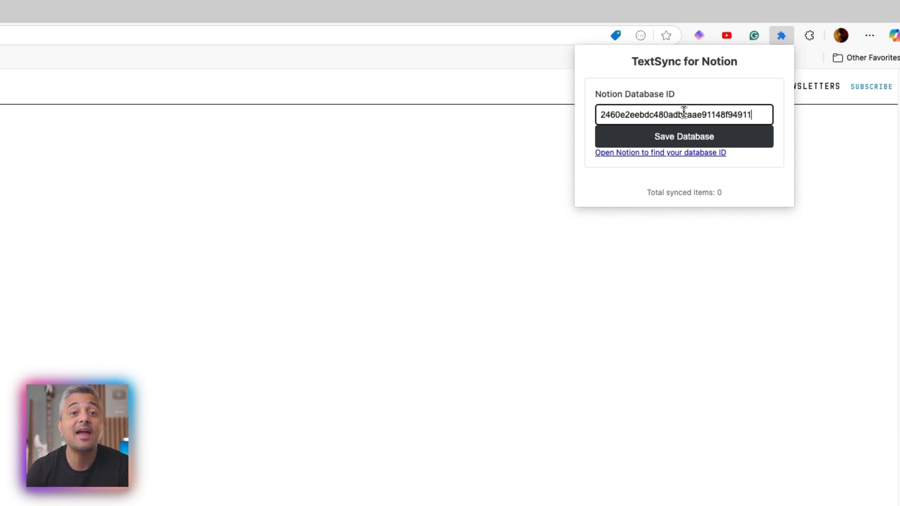
Step: Save the entered Notion database ID in the TextSync for Notion popup
{"action": "left_click", "coordinate": [684, 136]}
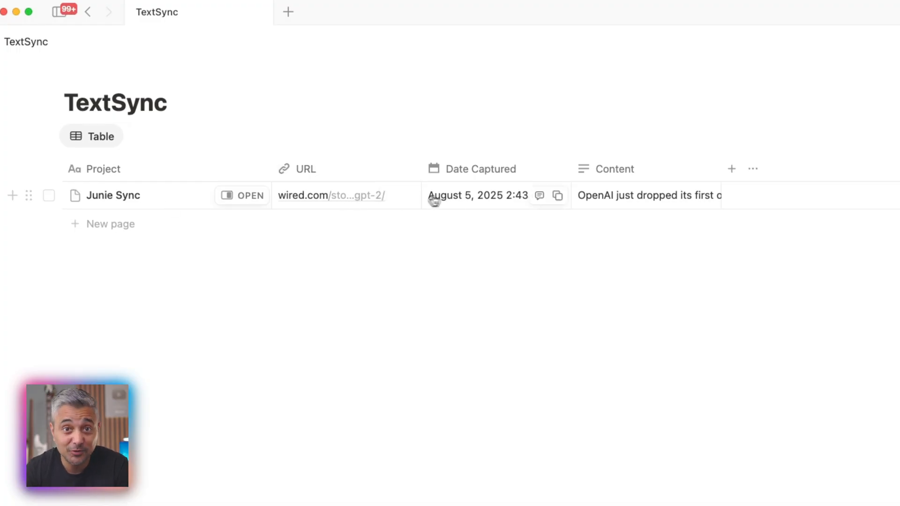
{"action": "left_click", "coordinate": [645, 195]}
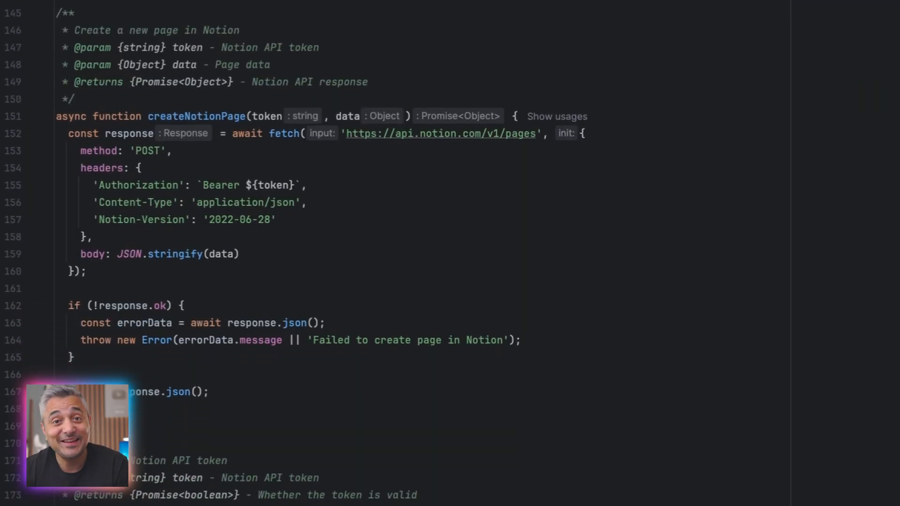
{"action": "scroll", "scroll_direction": "down", "scroll_amount": 3}
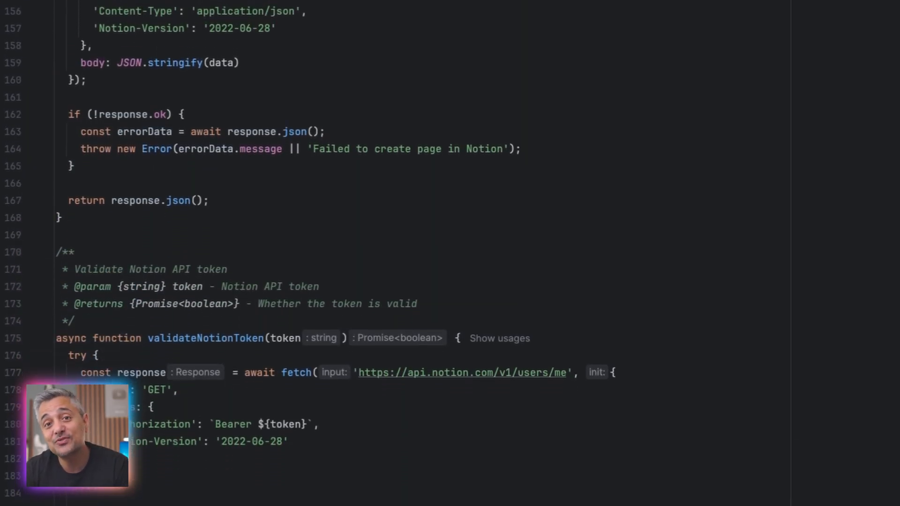
{"action": "scroll", "scroll_direction": "down", "scroll_amount": 3}
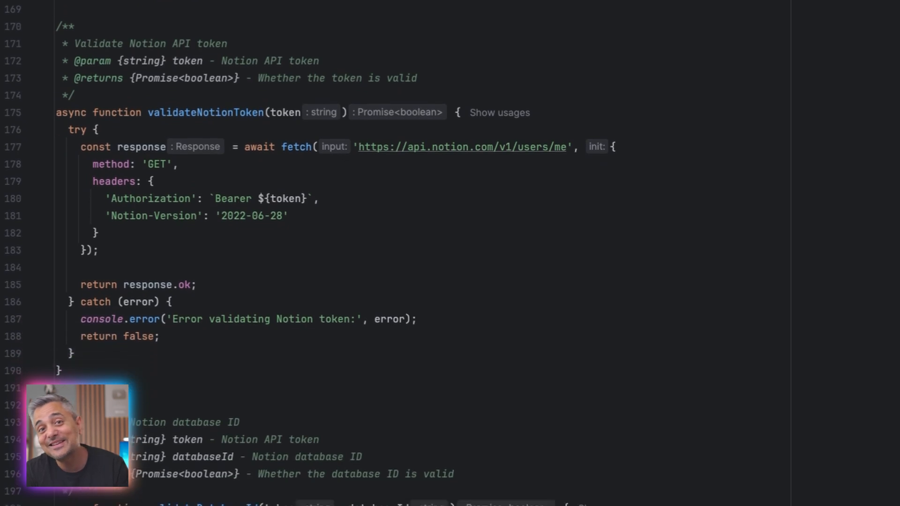
{"action": "scroll", "scroll_direction": "down", "scroll_amount": 3}
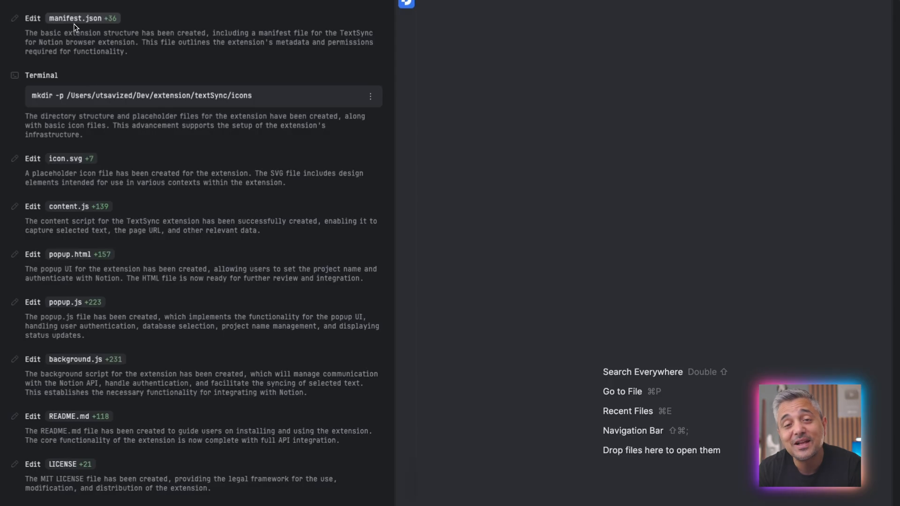
Step: Preview Junie's new contents for manifest.json and content.js from the task log
{"action": "left_click", "coordinate": [75, 17]}
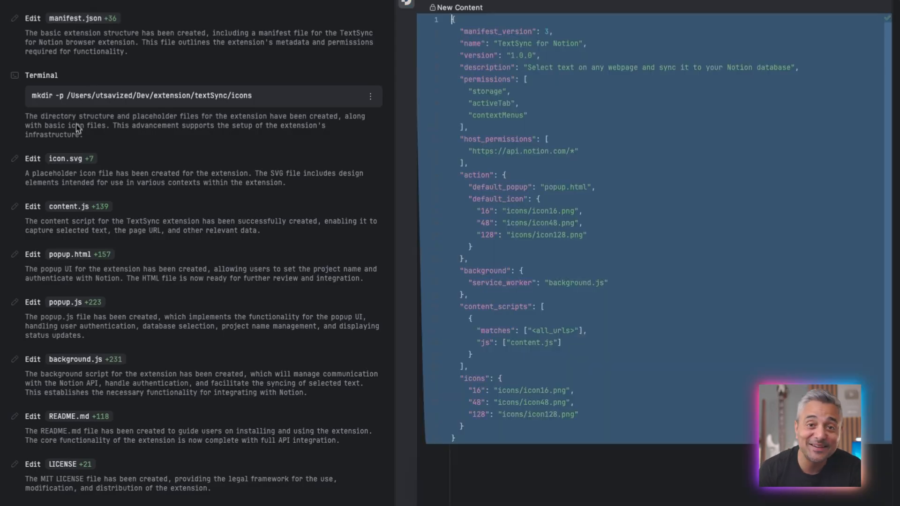
{"action": "left_click", "coordinate": [68, 206]}
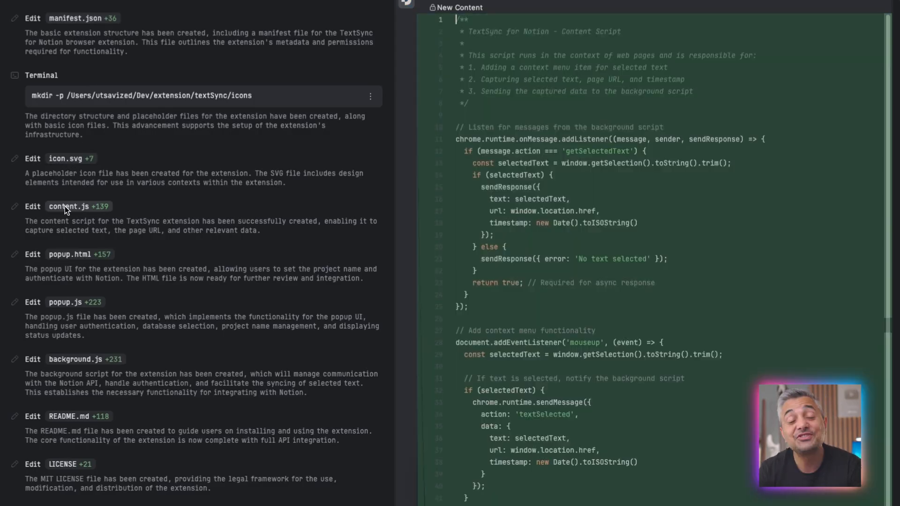
{"action": "left_click", "coordinate": [69, 254]}
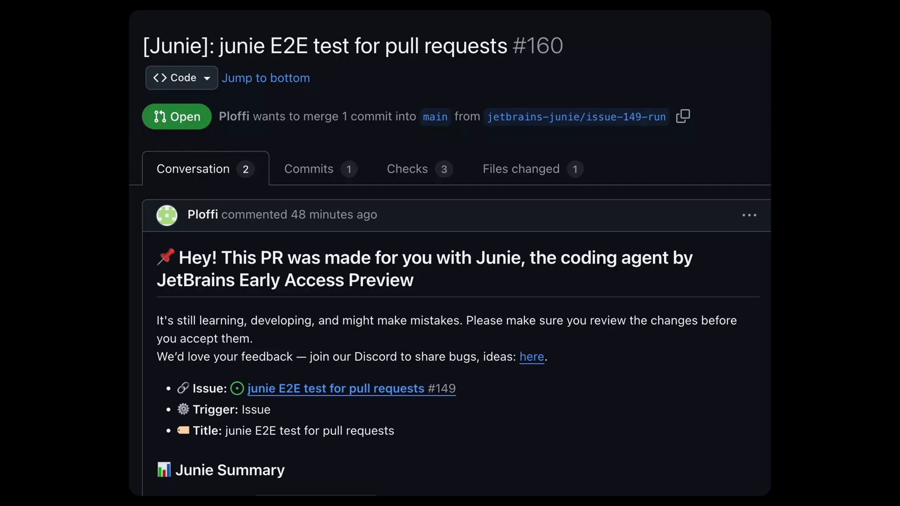
{"action": "scroll", "scroll_direction": "down", "scroll_amount": 3}
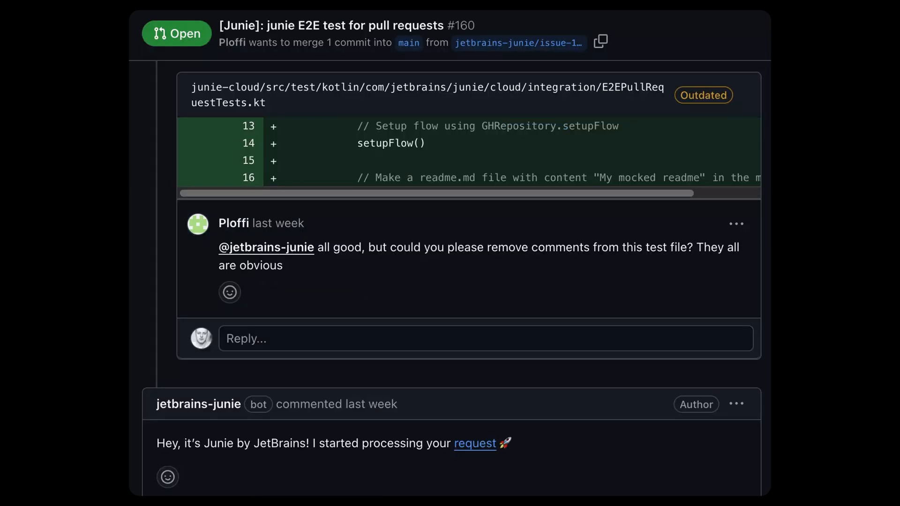